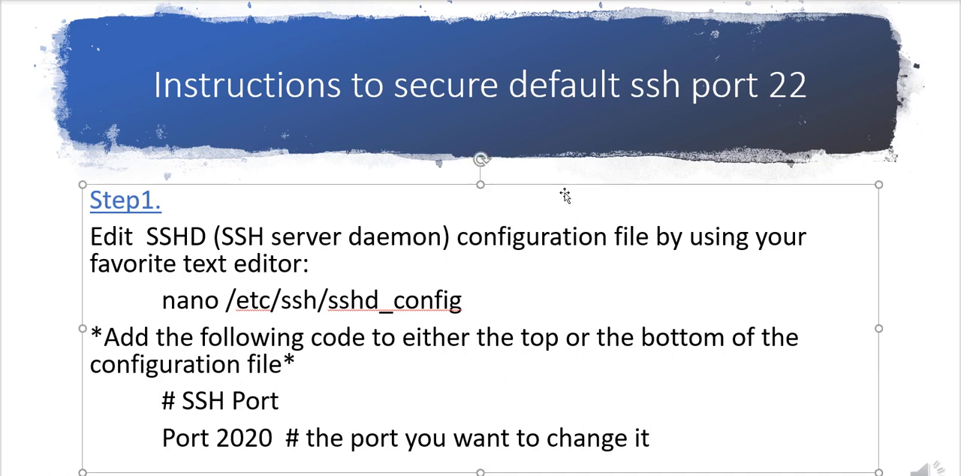
mouse_move(570, 177)
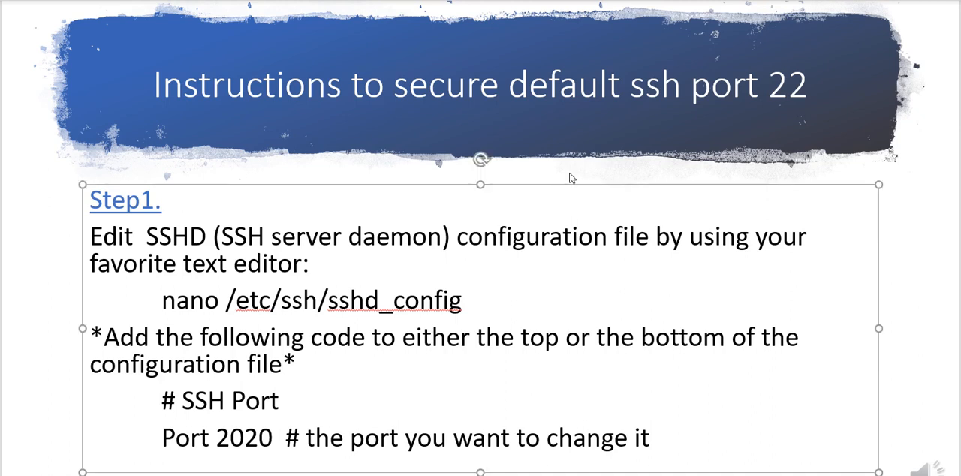
Run cat /etc/centos-release, reporting CentOS Linux release 7.7.1908 (Core).
click(278, 399)
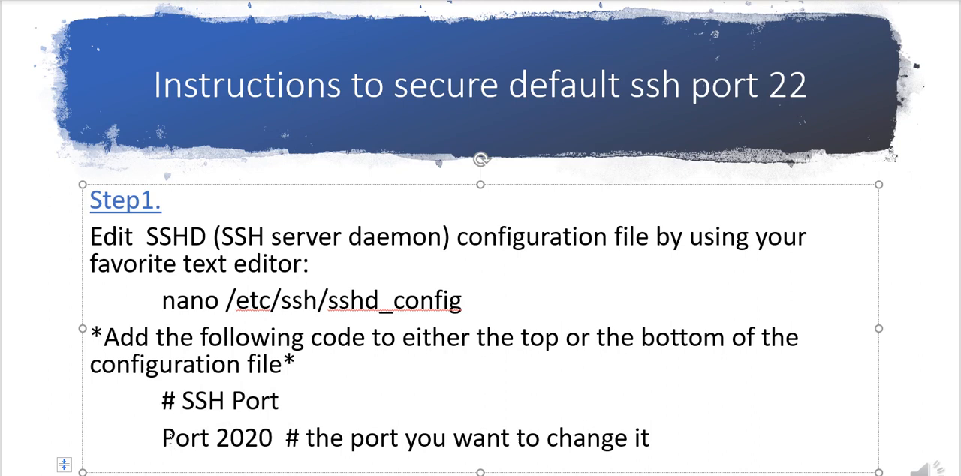
double_click(185, 438)
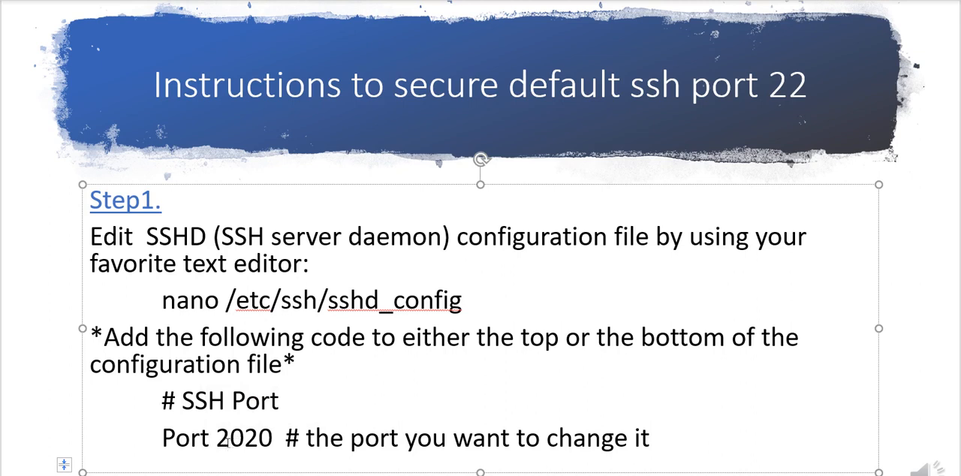
click(217, 438)
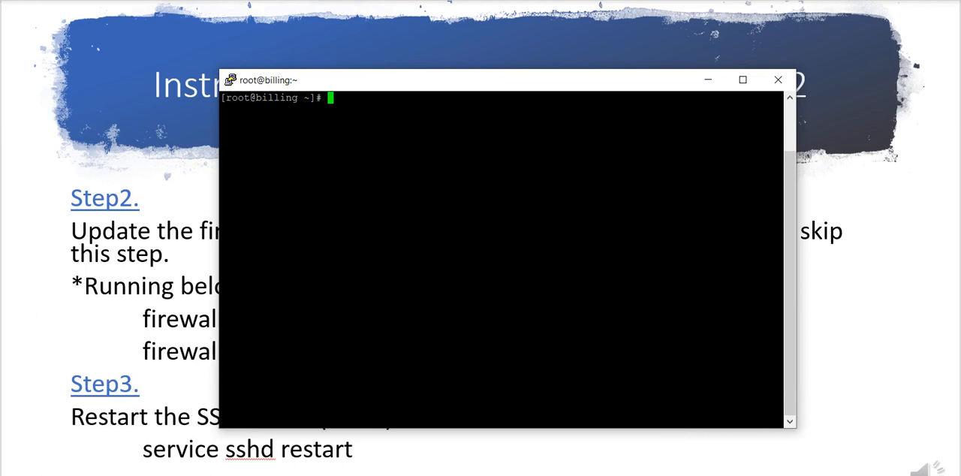
text(cat /e)
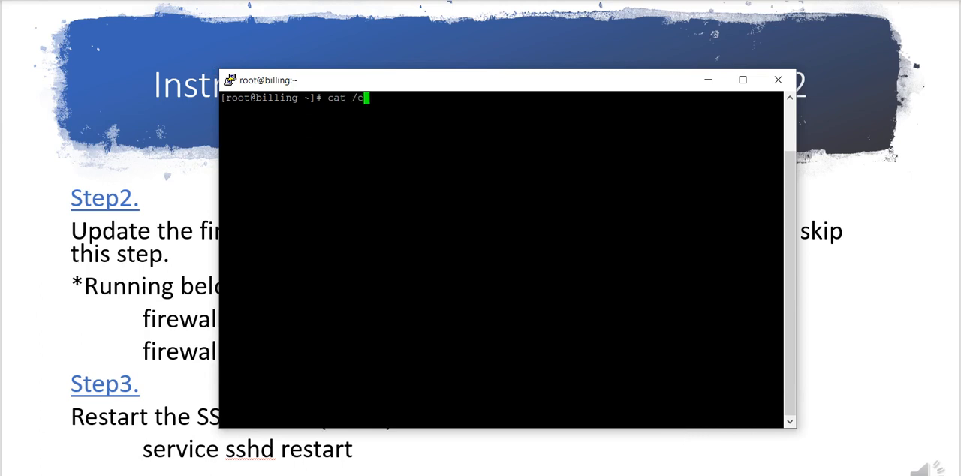
text(tc/aste)
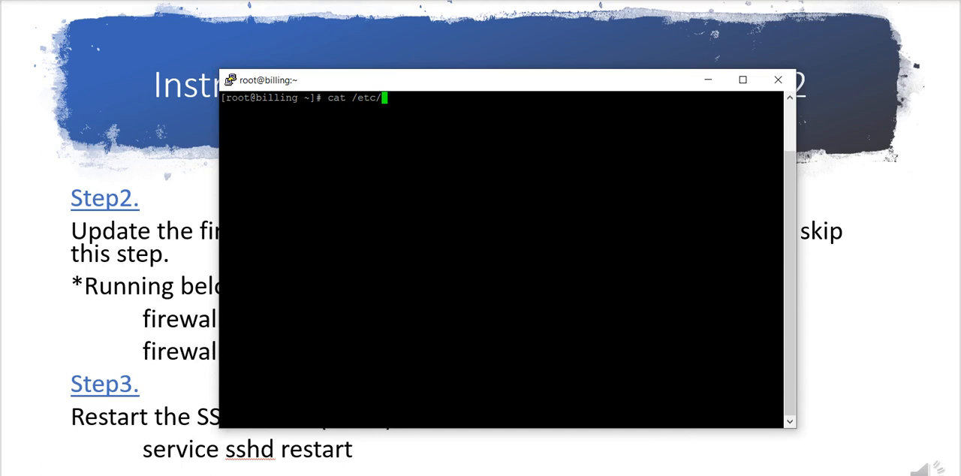
text(centos-release)
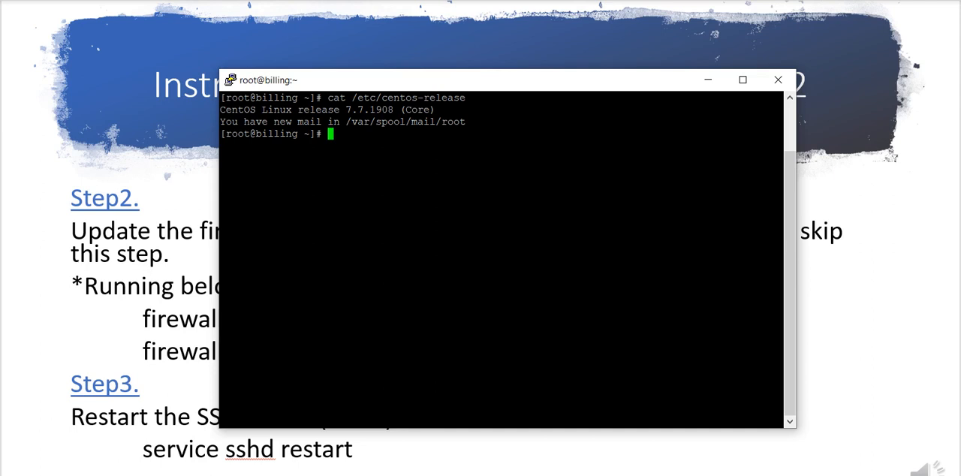
mouse_move(834, 202)
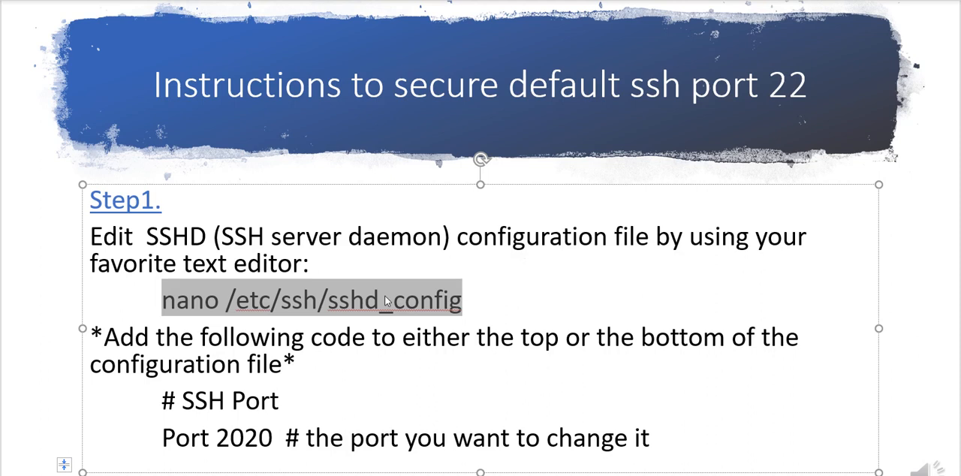
After nano /etc/ssh/sshd_config reports command not found, install nano with yum install nano.
right_click(388, 298)
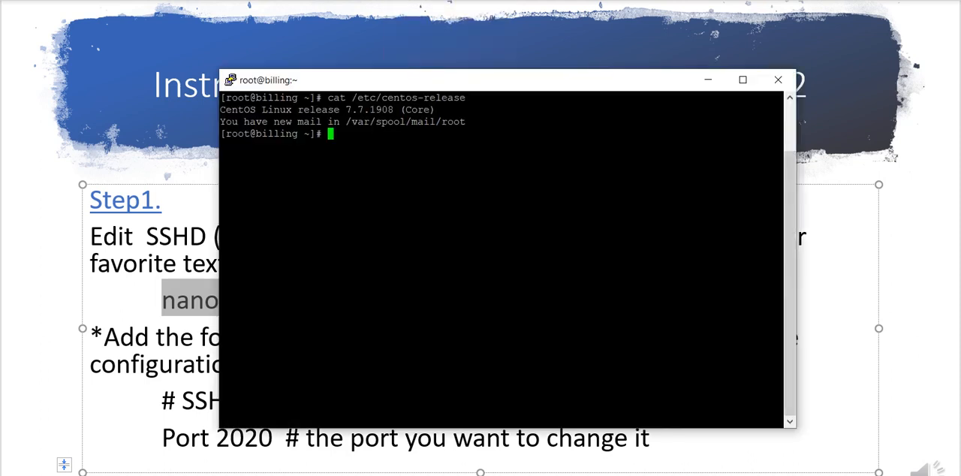
text(nano /etc/ssh/sshd_config)
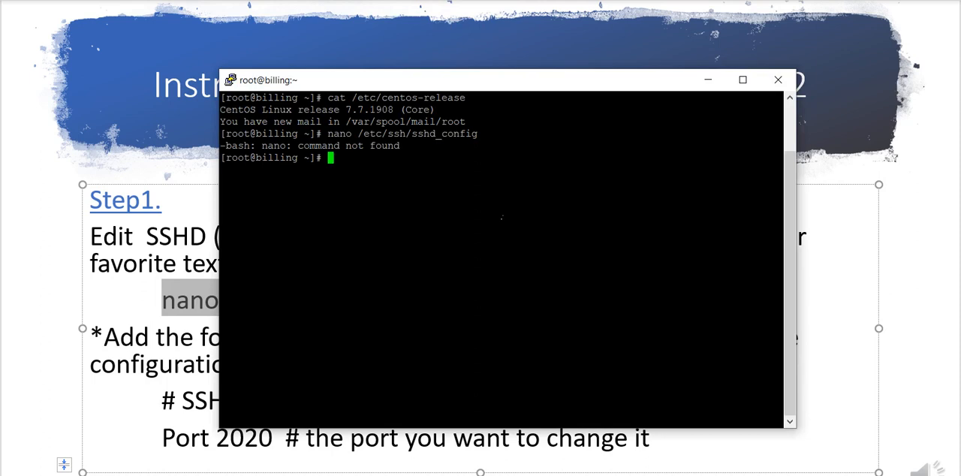
text(y)
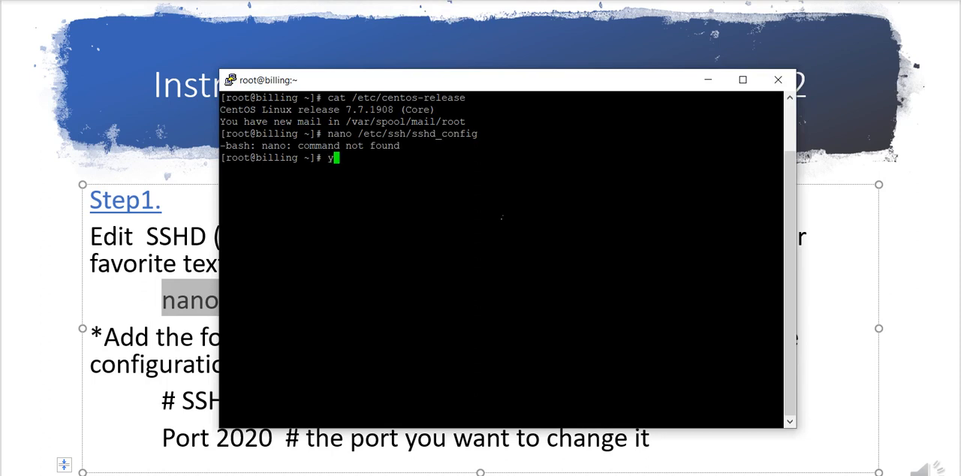
text(um install)
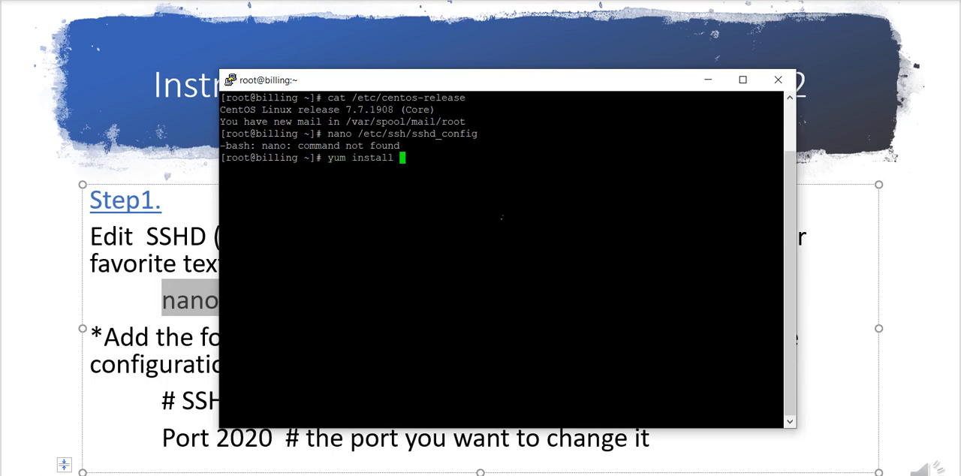
text(nano)
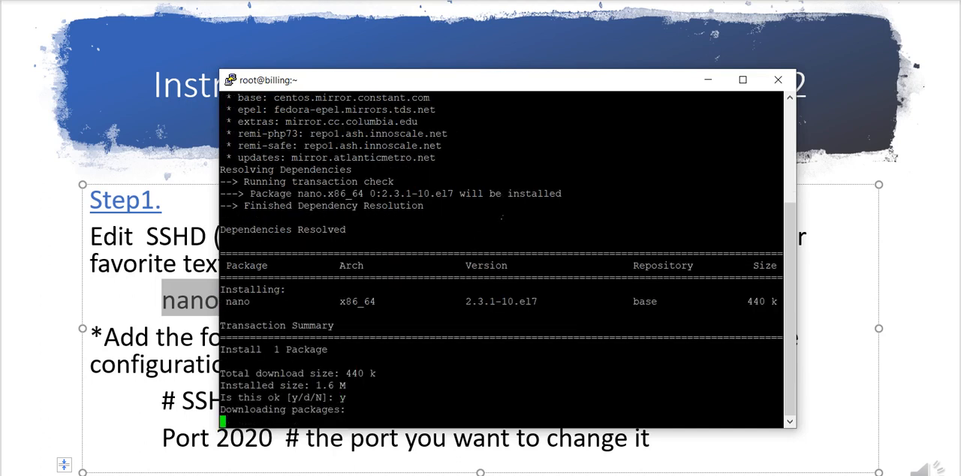
key(Return)
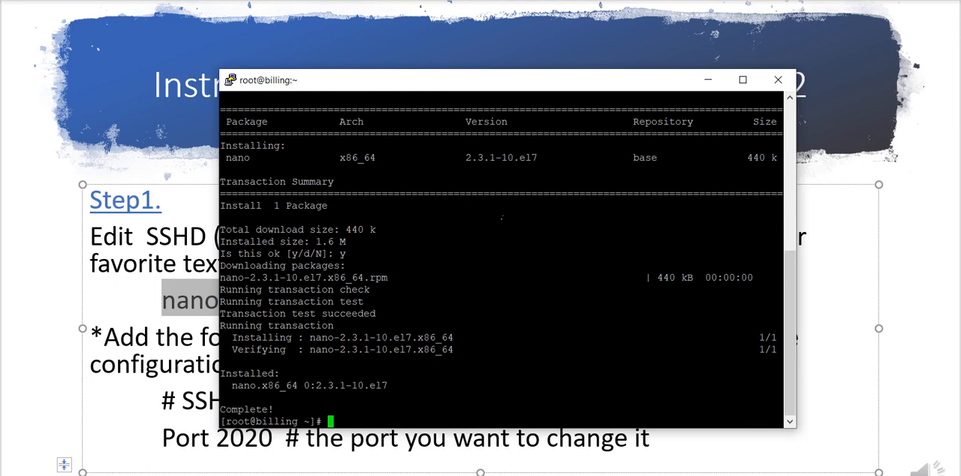
text(yum install nano)
text(Port 2020)
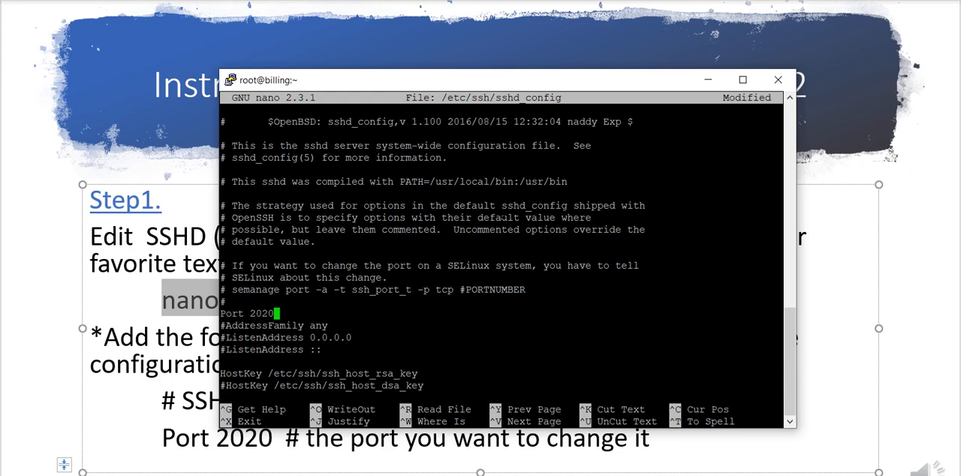
Save sshd_config with Port 2020 via Ctrl+O and leave the editor for the shell.
key(ctrl+o)
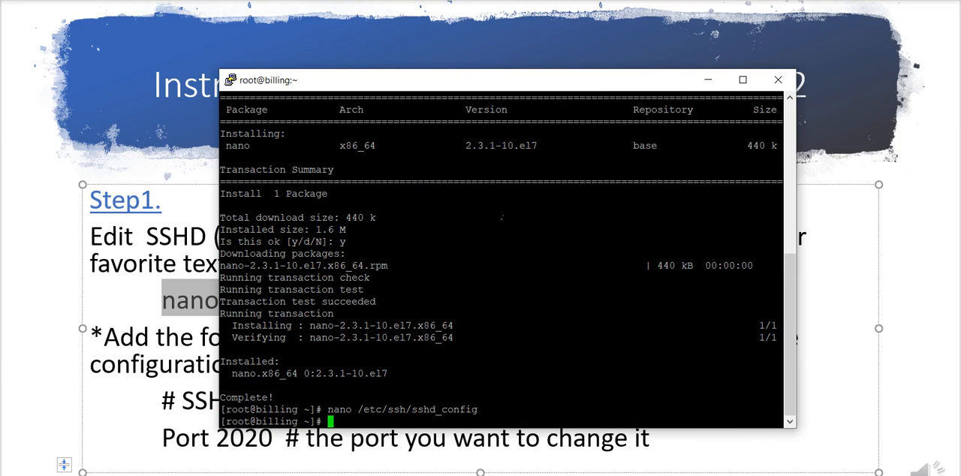
mouse_move(81, 264)
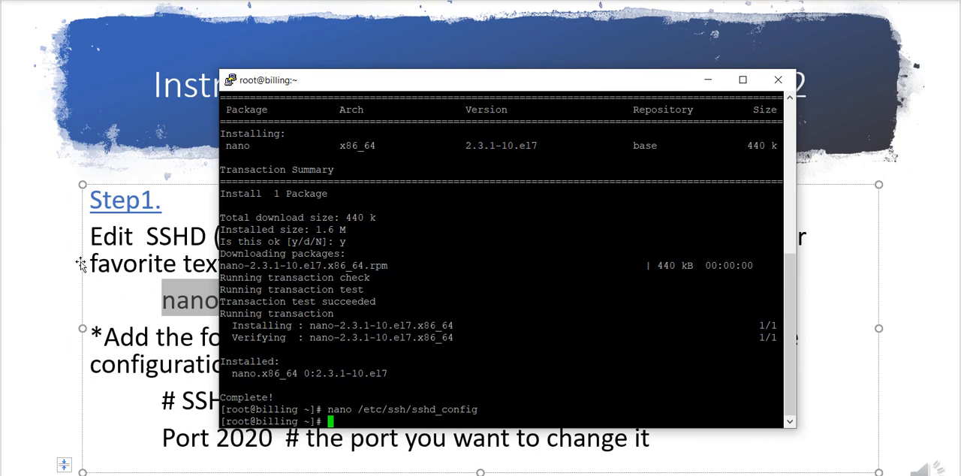
click(777, 80)
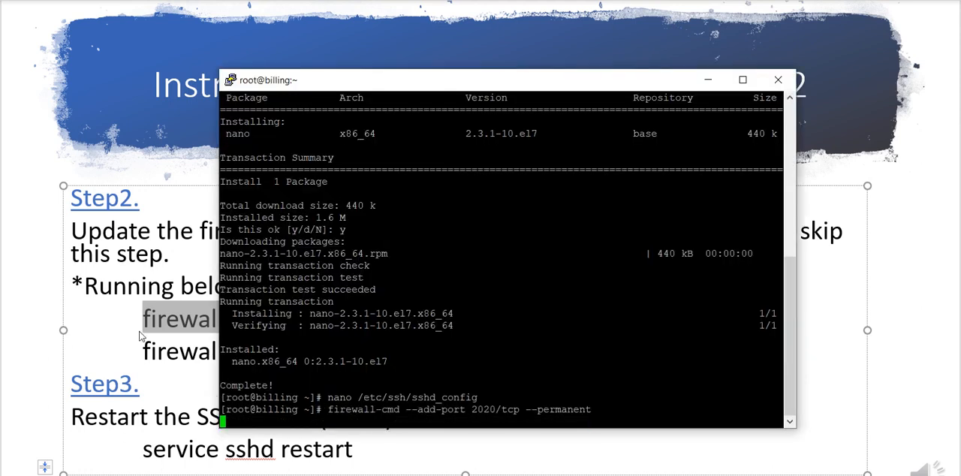
Run the permanent and runtime firewall-cmd rules for 2020/tcp, restart sshd, then reboot.
key(Return)
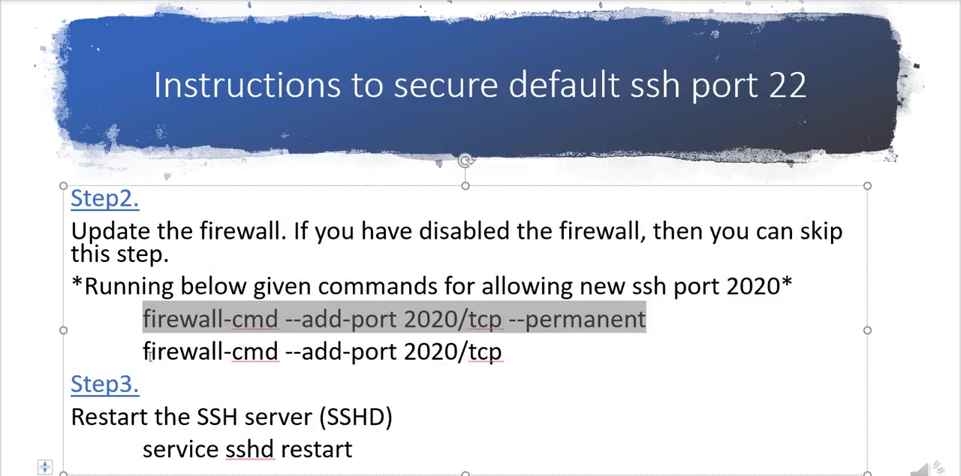
right_click(321, 352)
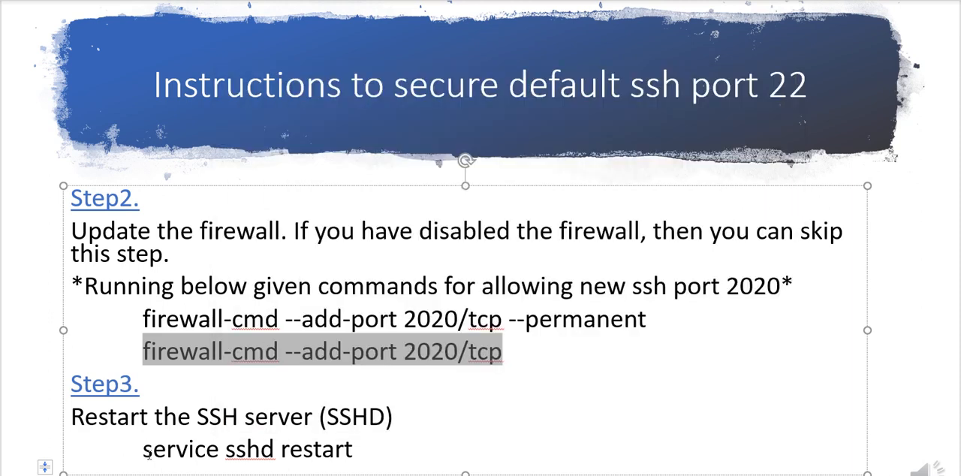
right_click(248, 449)
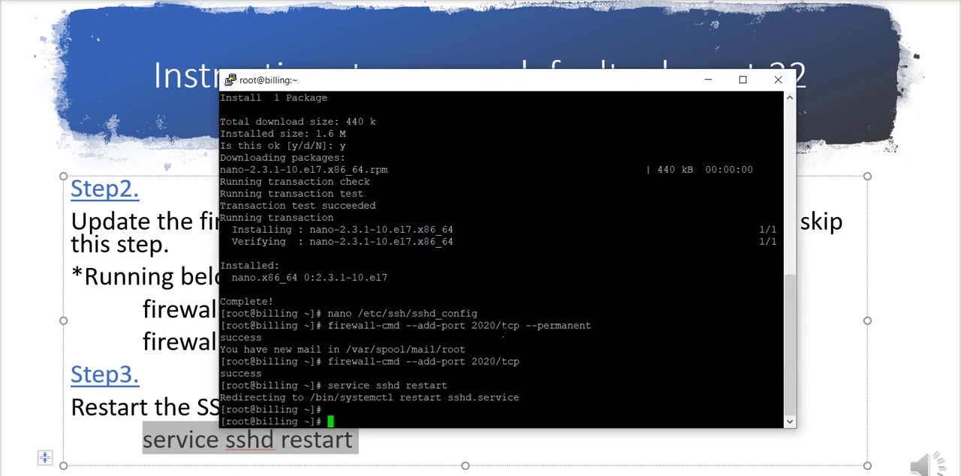
text(reboot)
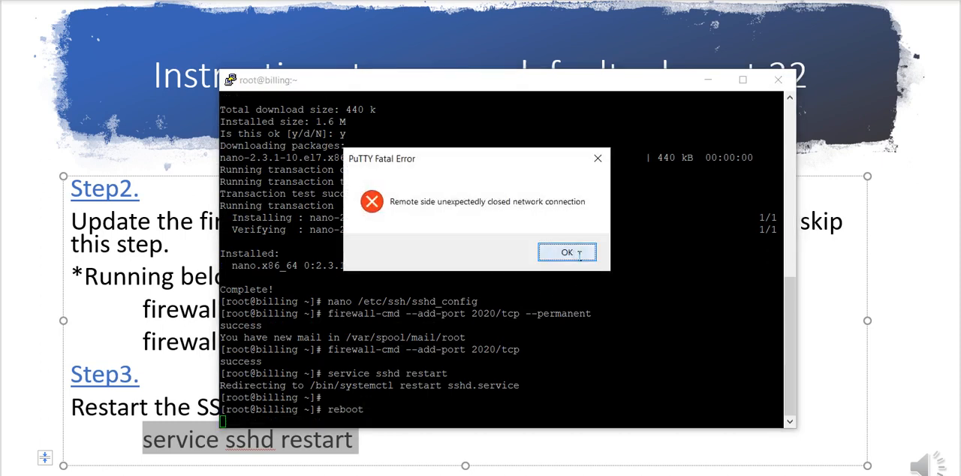
Dismiss the fatal error and start a New Session to the billing host on port 2020.
click(567, 252)
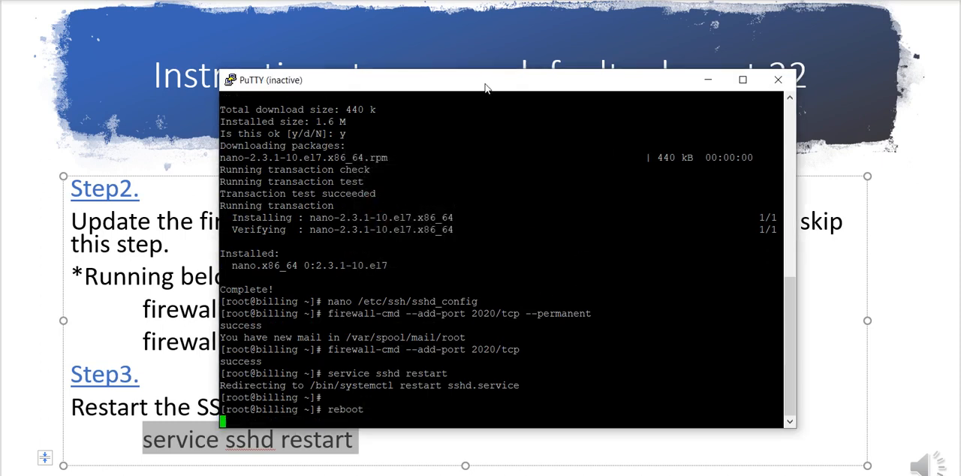
right_click(484, 80)
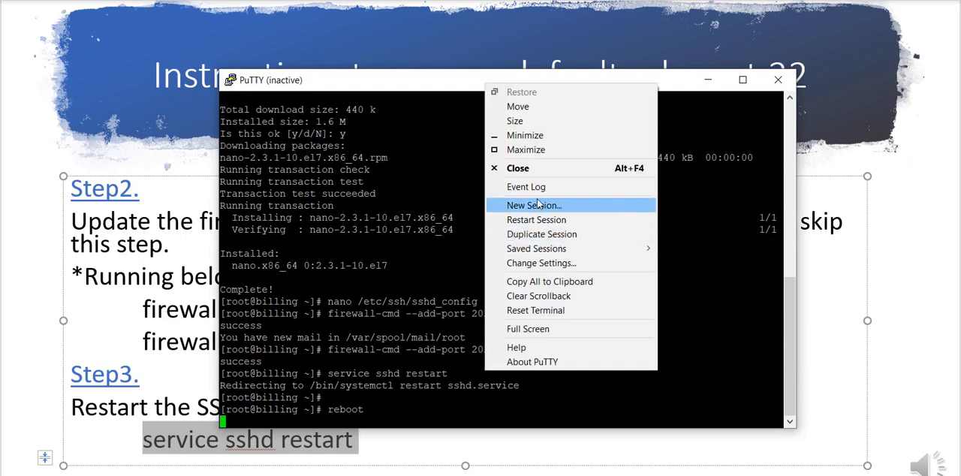
mouse_move(536, 219)
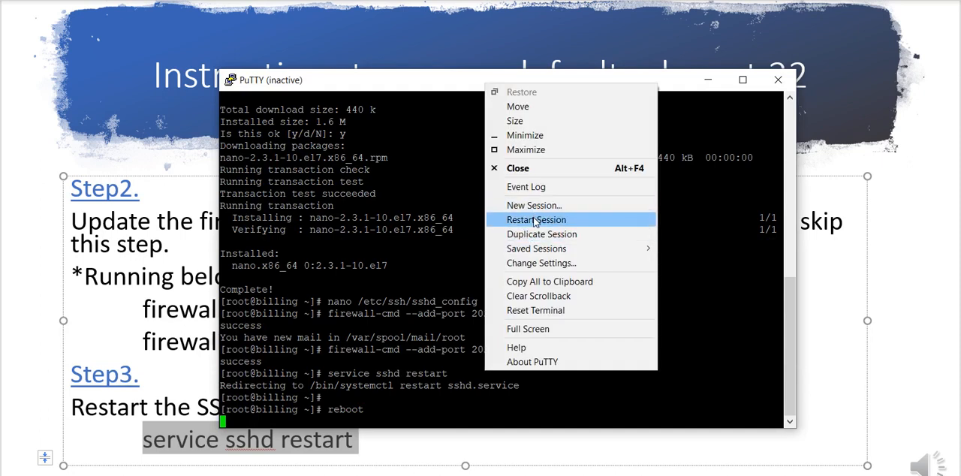
mouse_move(534, 204)
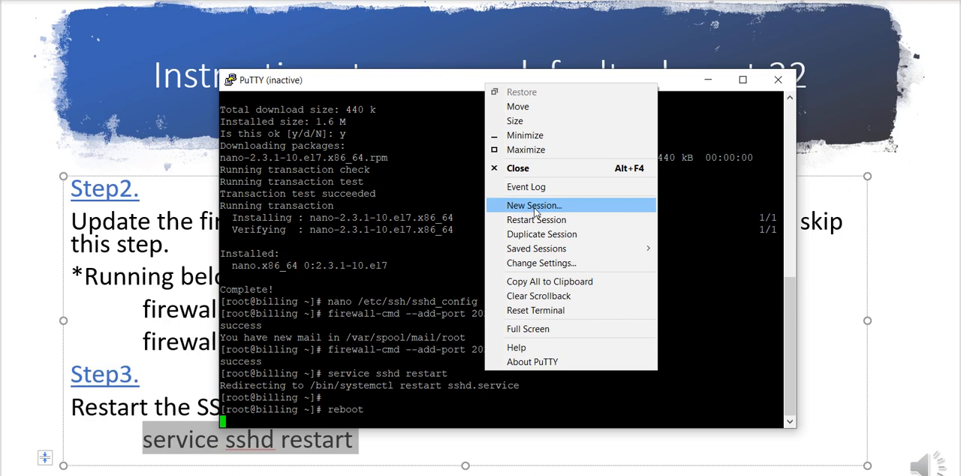
click(534, 204)
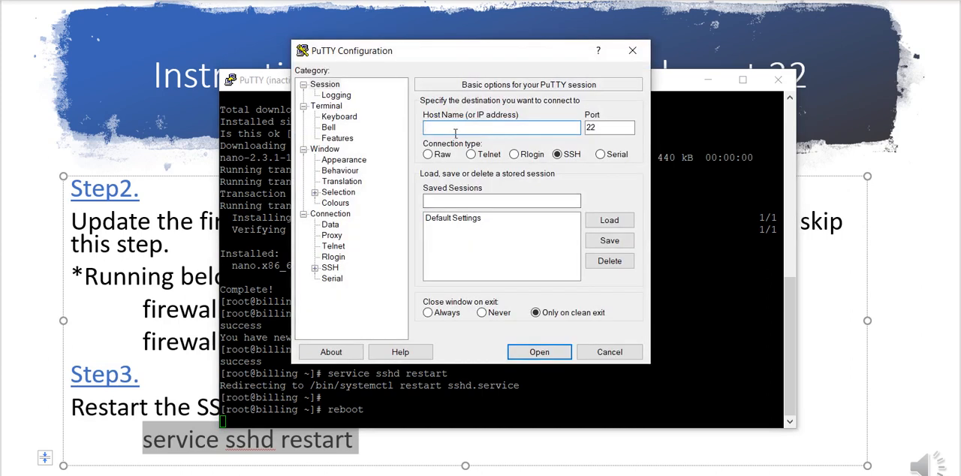
text(billing.onlinecer.com)
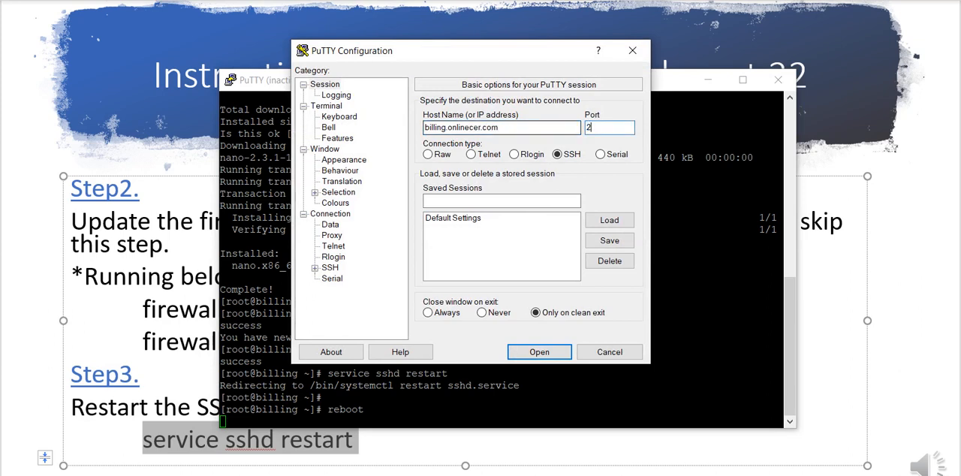
click(538, 352)
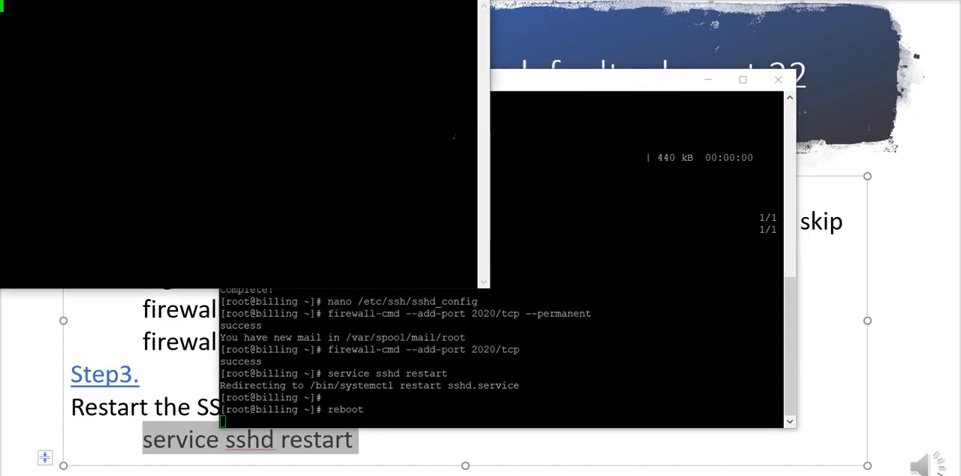
mouse_move(279, 2)
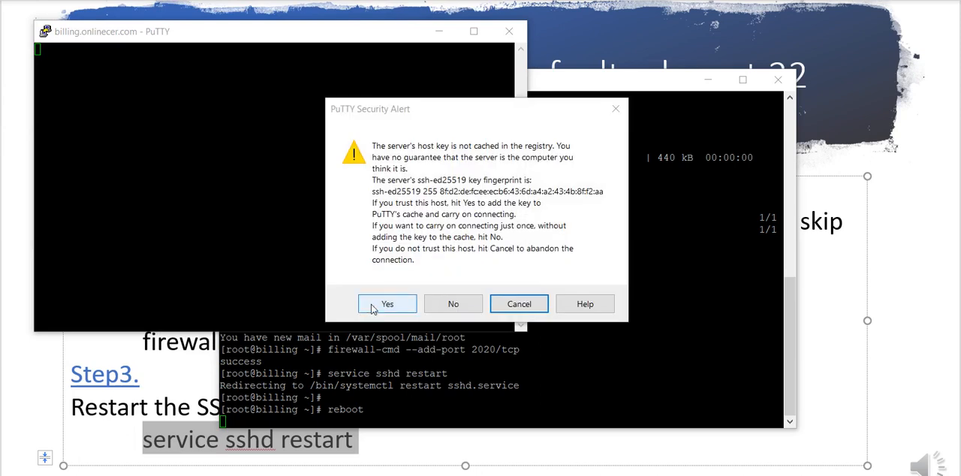
Accept the host key, log in as root with the password, then bring the old session forward.
click(387, 303)
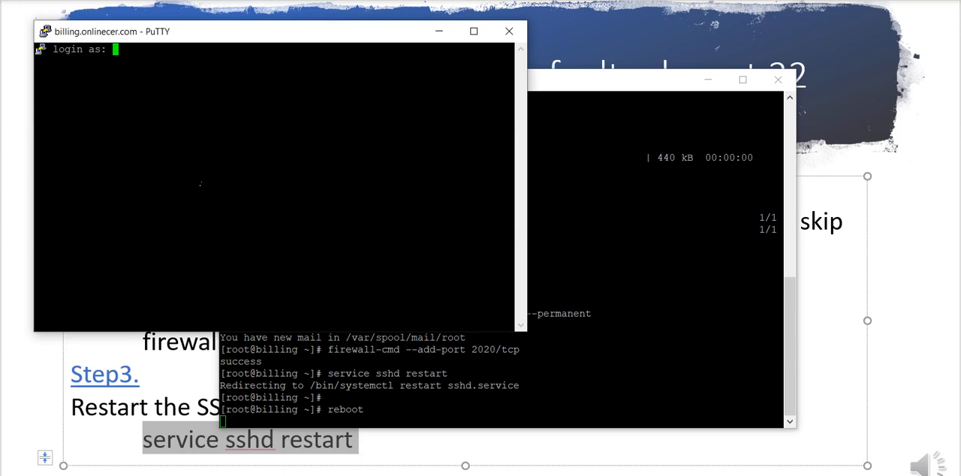
text(root)
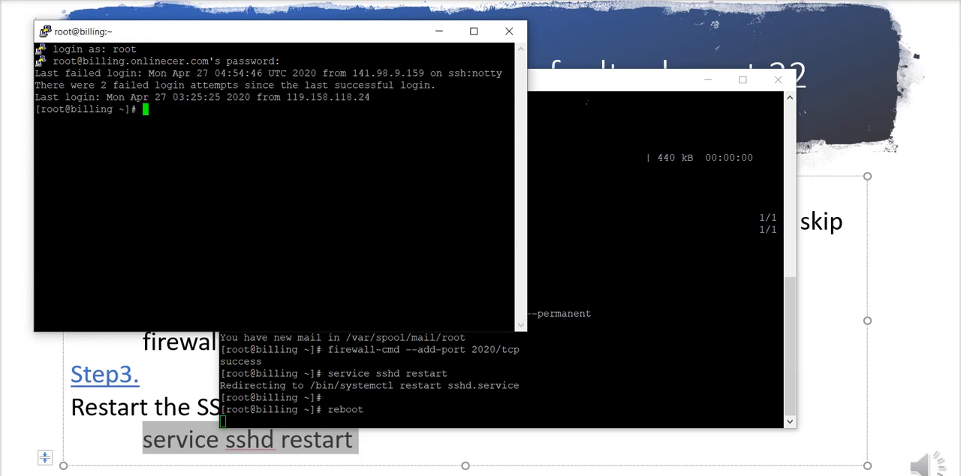
click(231, 80)
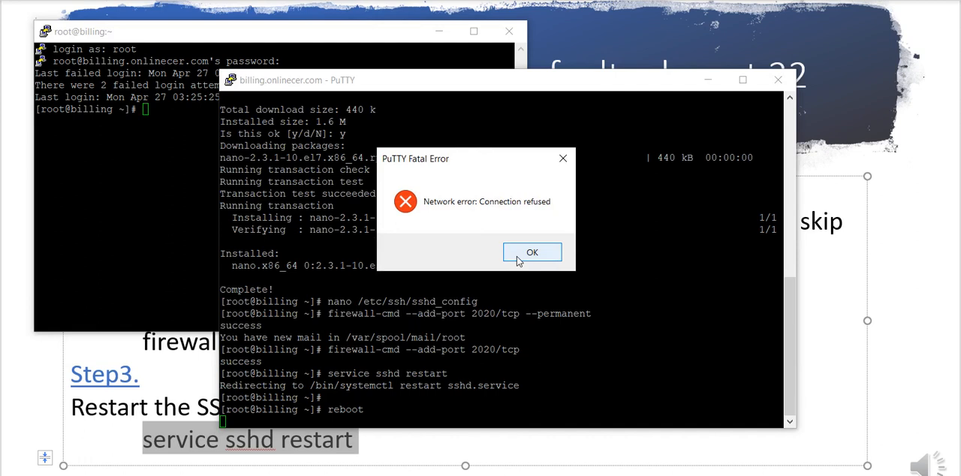
mouse_move(531, 262)
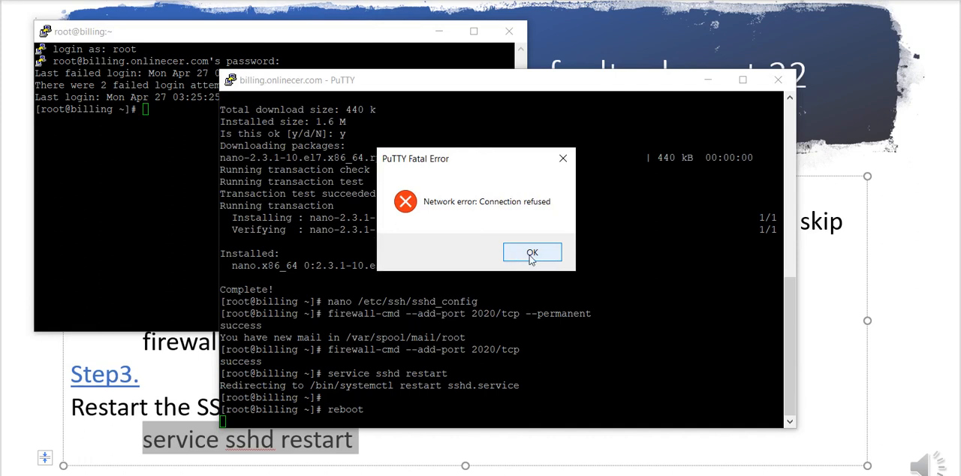
Dismiss the Connection refused error and close the old disconnected PuTTY window.
click(531, 252)
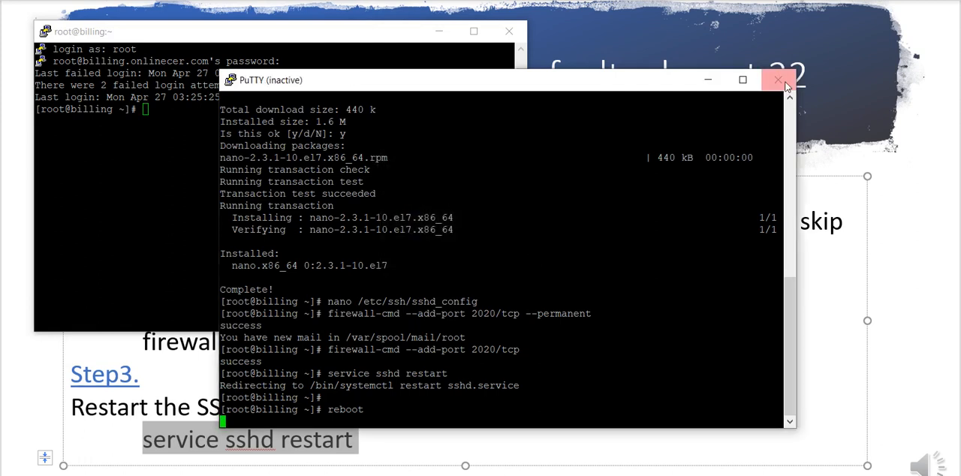
click(778, 80)
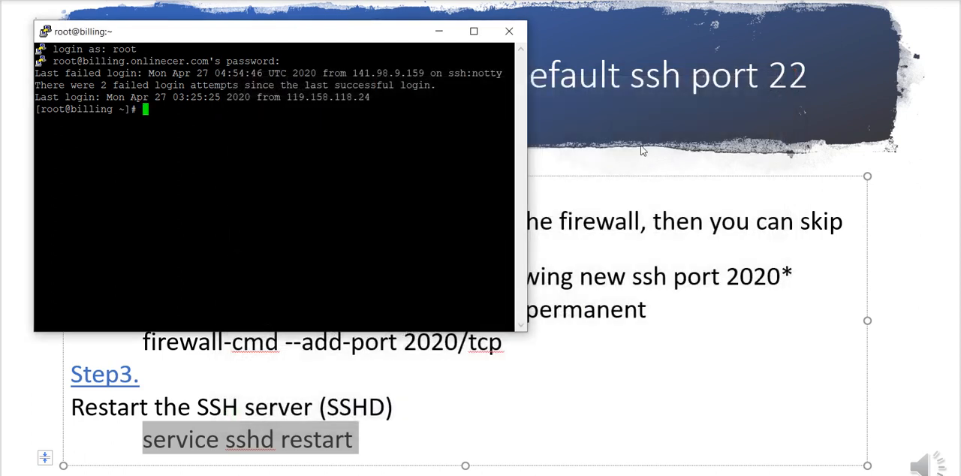